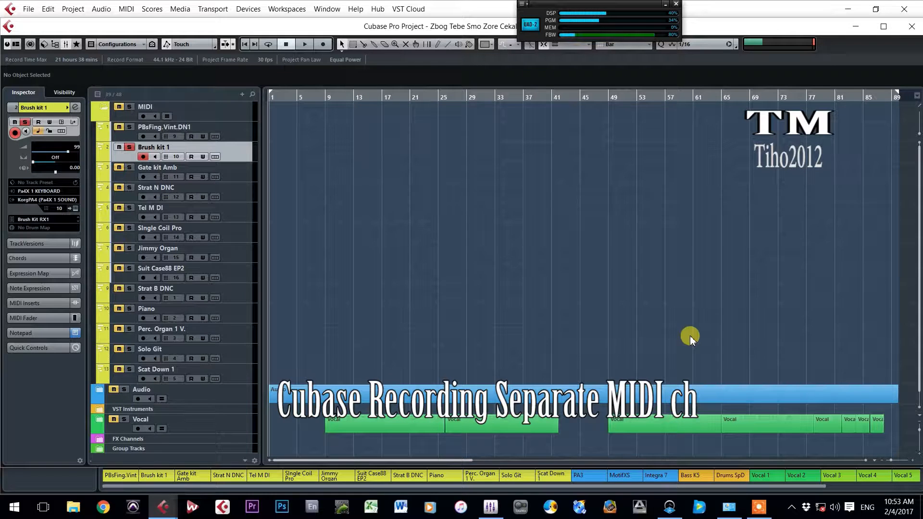
pyautogui.moveTo(294, 276)
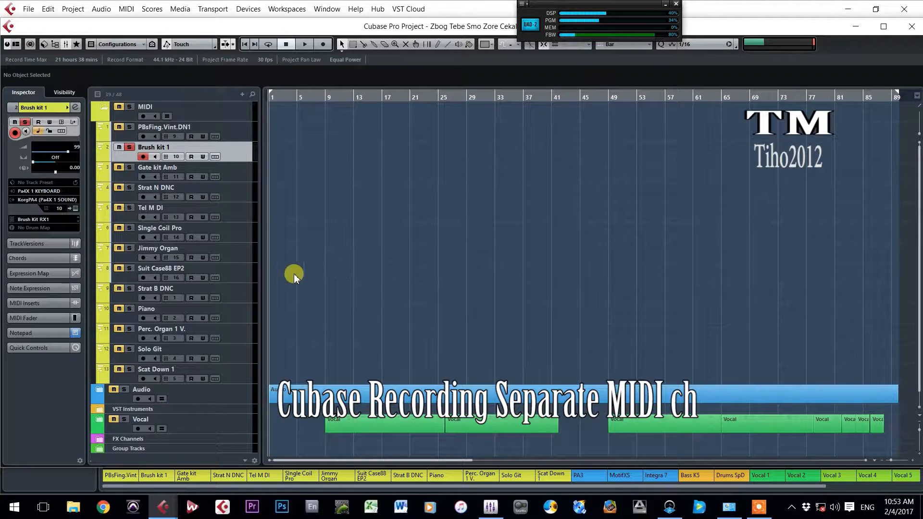
pyautogui.moveTo(238, 166)
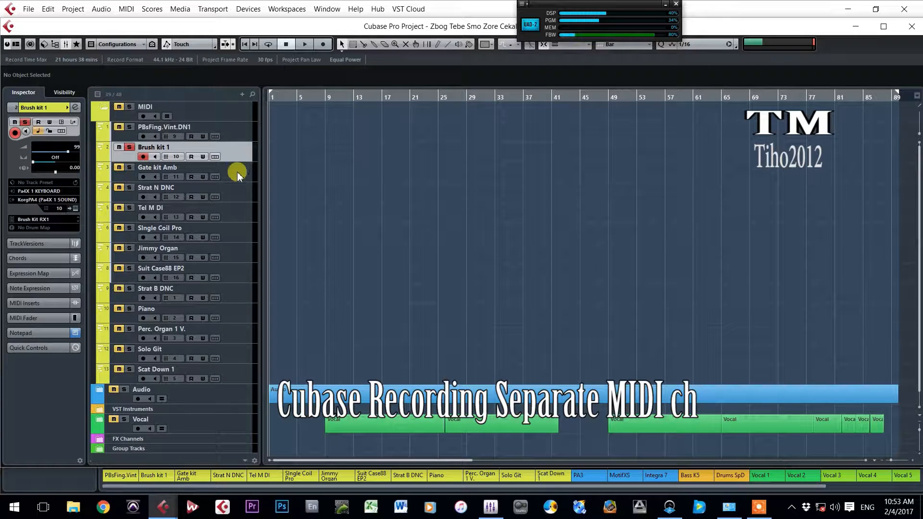
pyautogui.moveTo(245, 213)
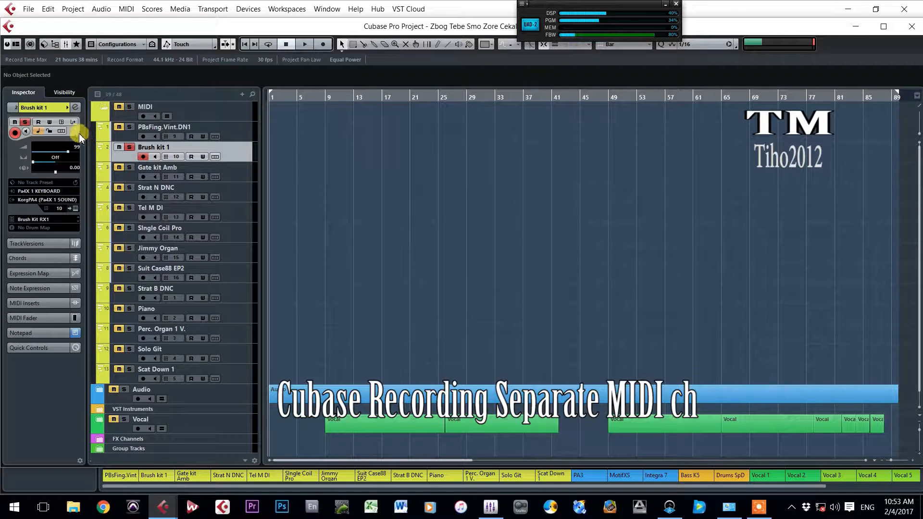
pyautogui.moveTo(75, 122)
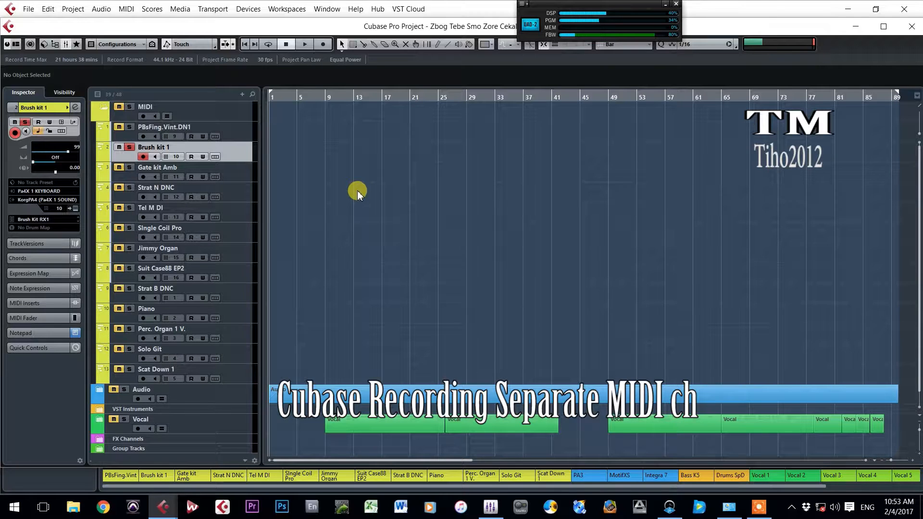
# Record a short test MIDI part on Brush kit 1 at the project start
pyautogui.click(322, 45)
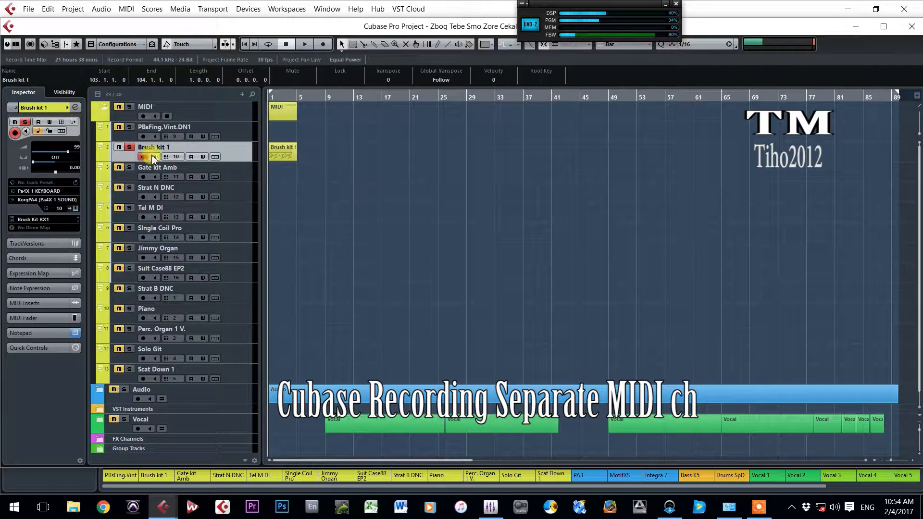
# Open the Brush kit 1 part in the Key Editor and deselect its notes
pyautogui.doubleClick(283, 150)
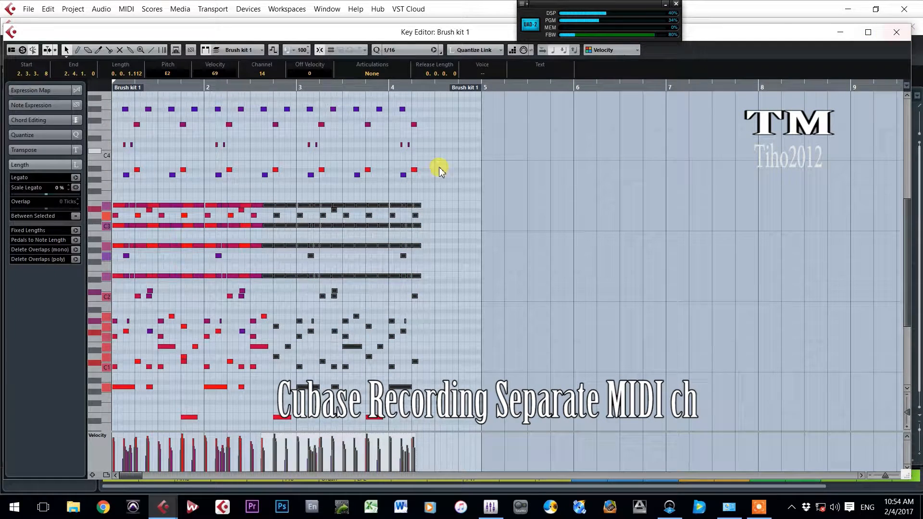
pyautogui.click(362, 306)
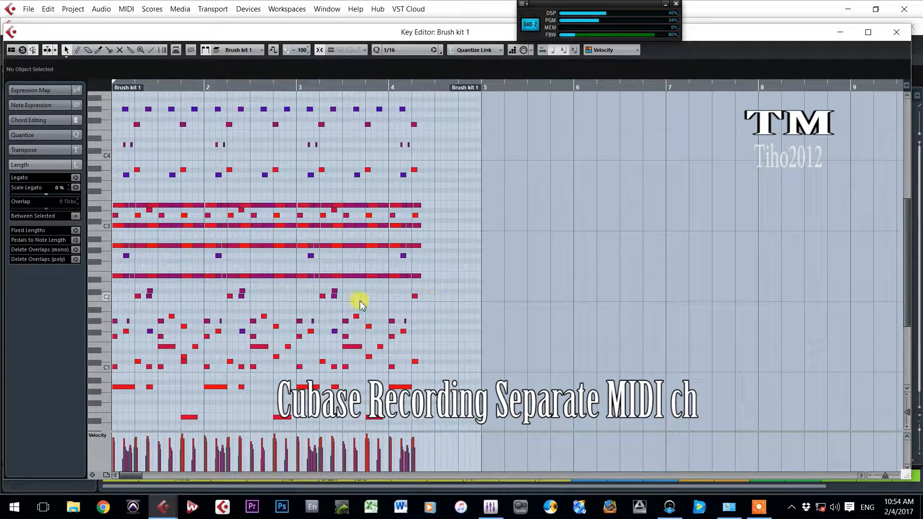
pyautogui.moveTo(438, 338)
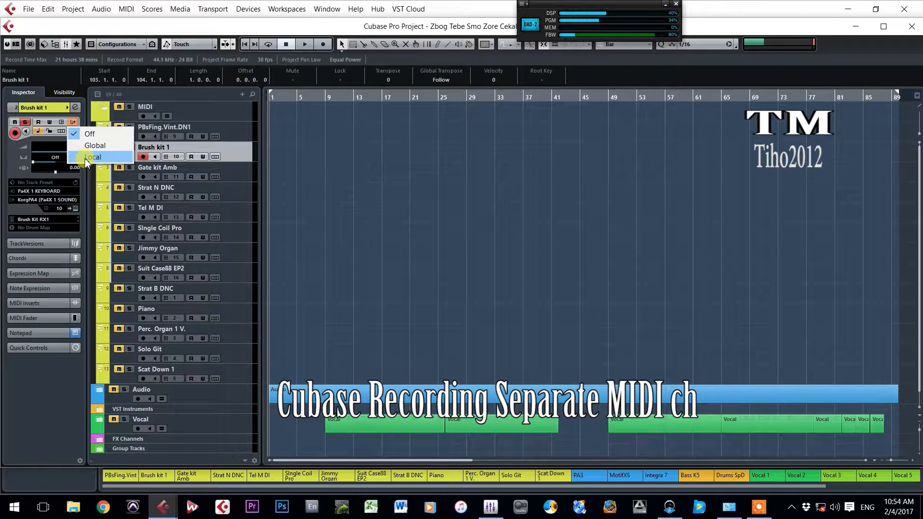
# Add a local Input Transformer rule on Brush kit 1: Channel Unequal 10, Filter
pyautogui.click(92, 157)
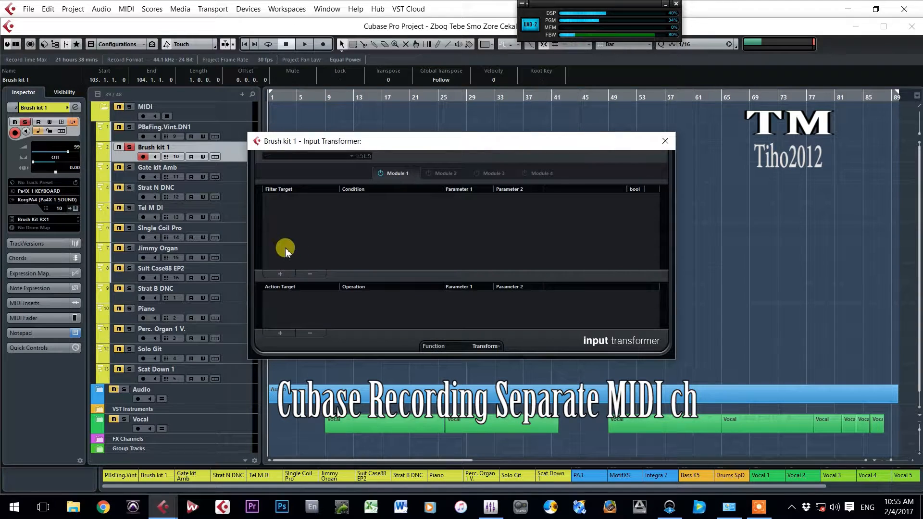
pyautogui.click(280, 273)
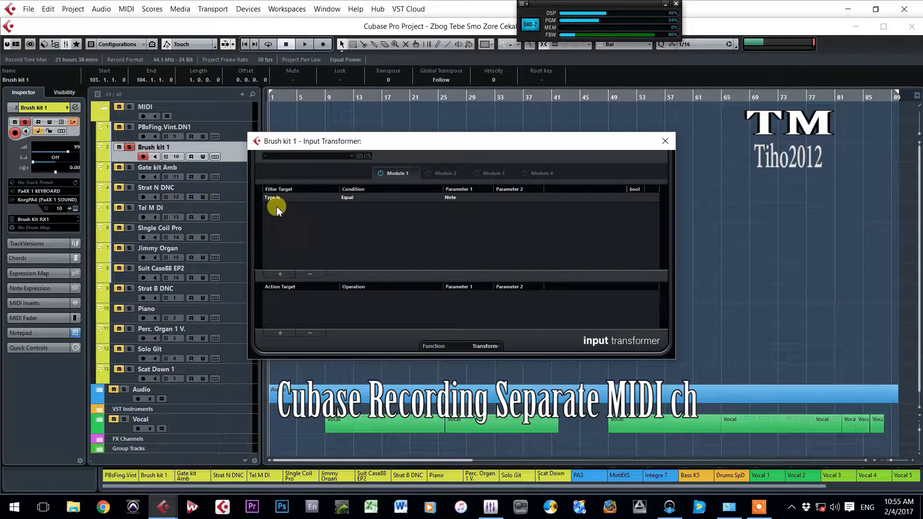
pyautogui.click(277, 197)
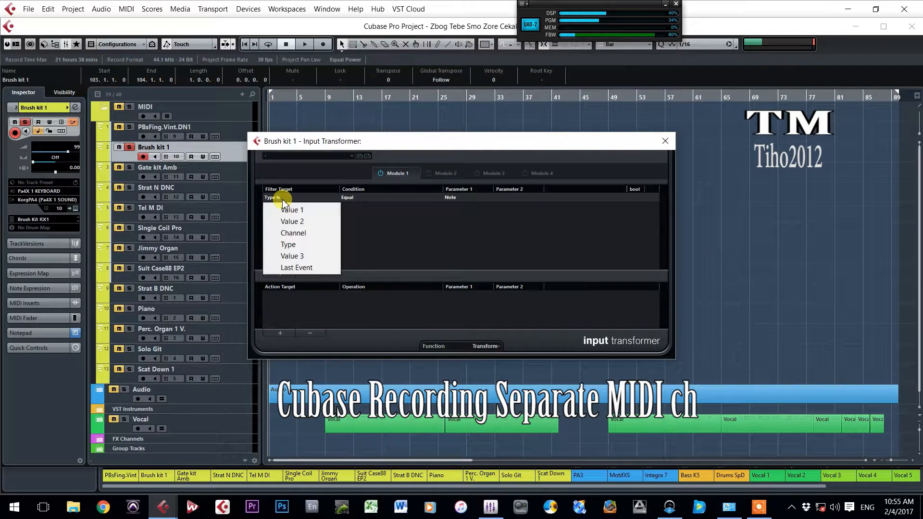
pyautogui.moveTo(300, 244)
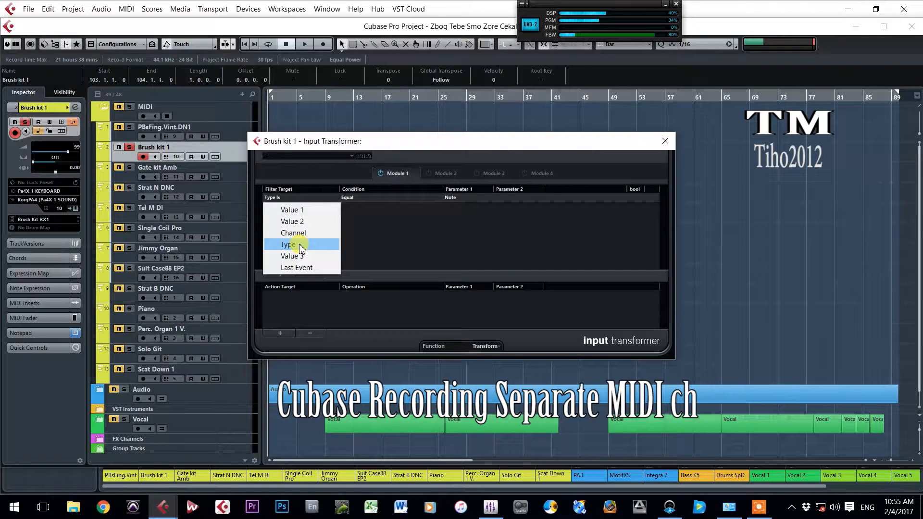
pyautogui.click(292, 232)
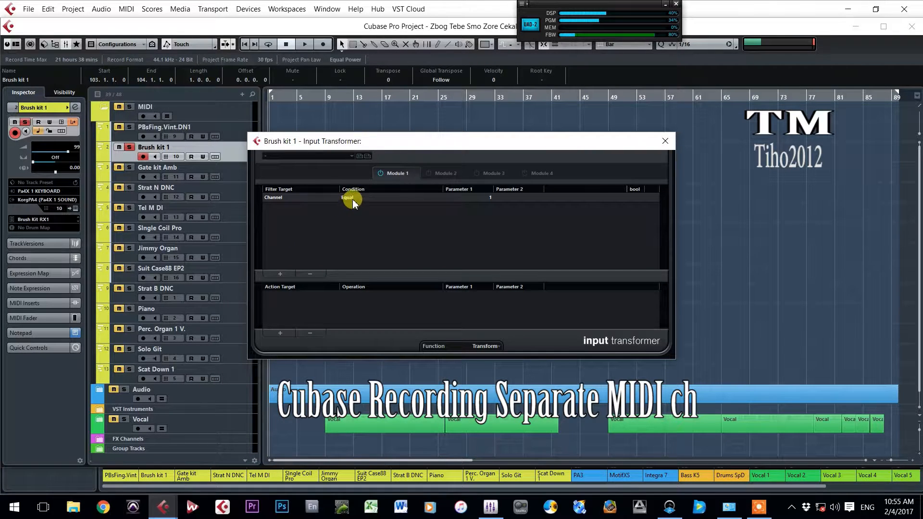
pyautogui.click(352, 197)
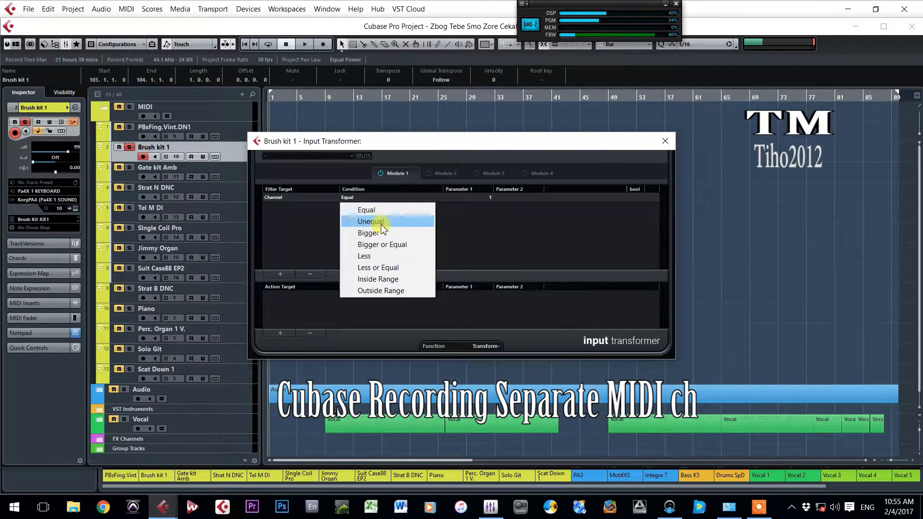
pyautogui.click(369, 221)
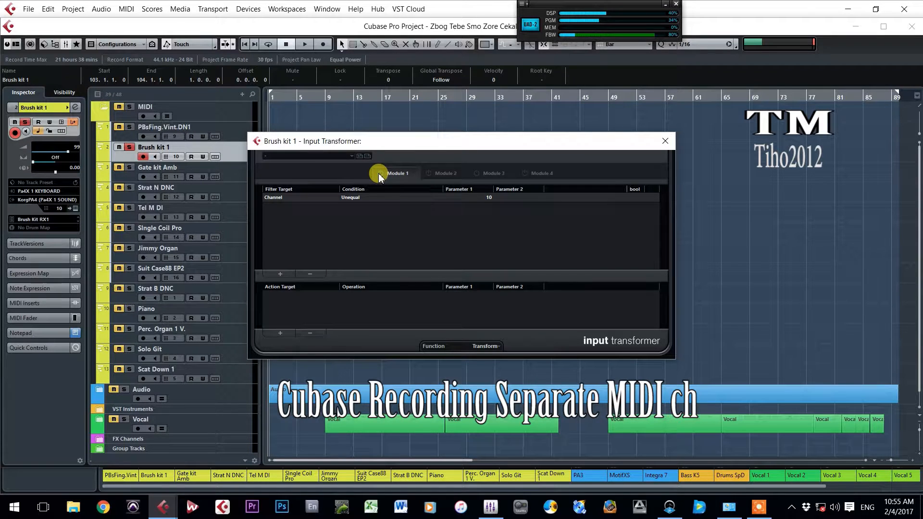
pyautogui.click(485, 345)
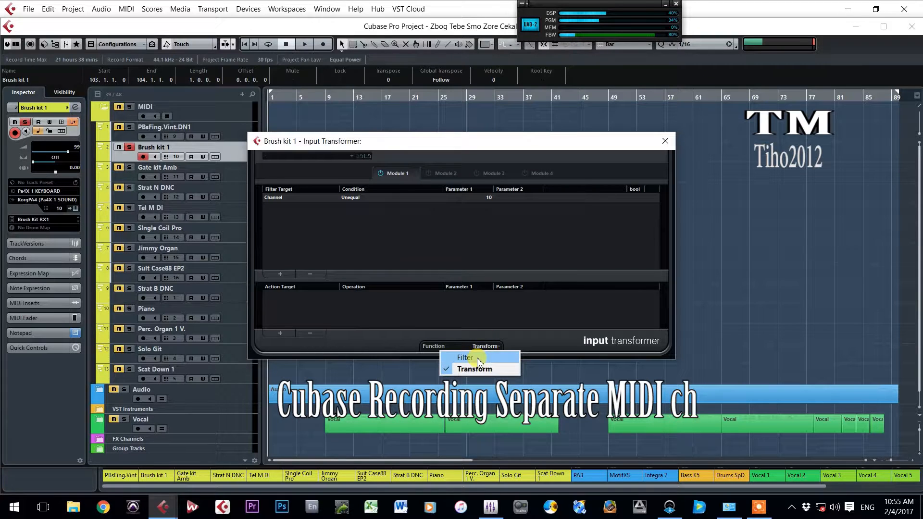
pyautogui.click(464, 357)
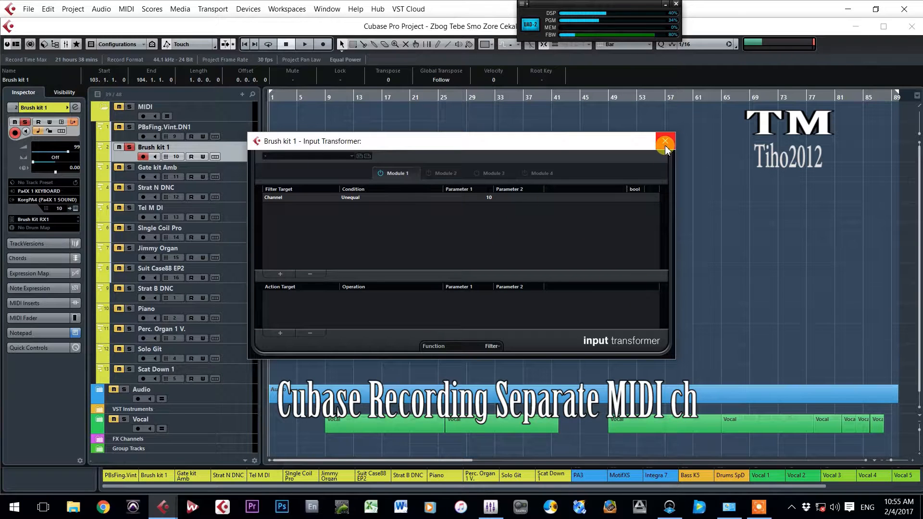
# Close the Input Transformer, then open the three-bar test part on Brush kit 1
pyautogui.click(665, 141)
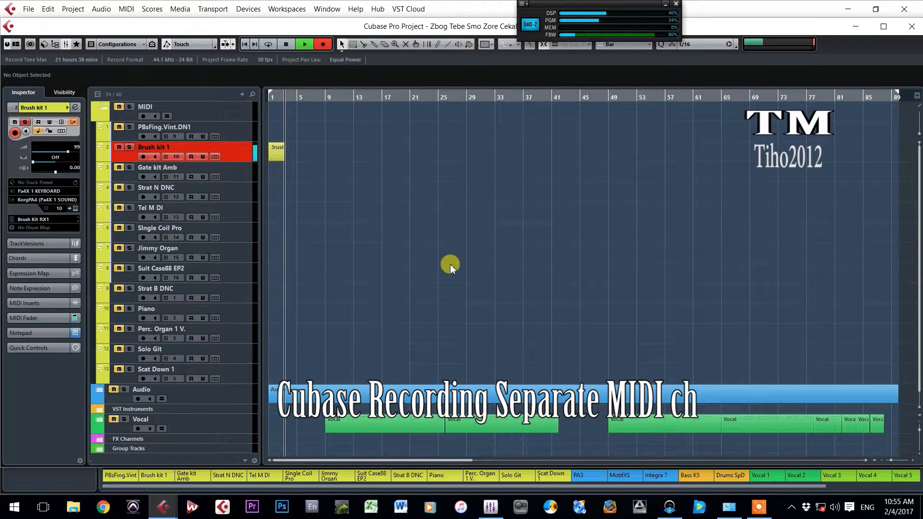
pyautogui.click(285, 44)
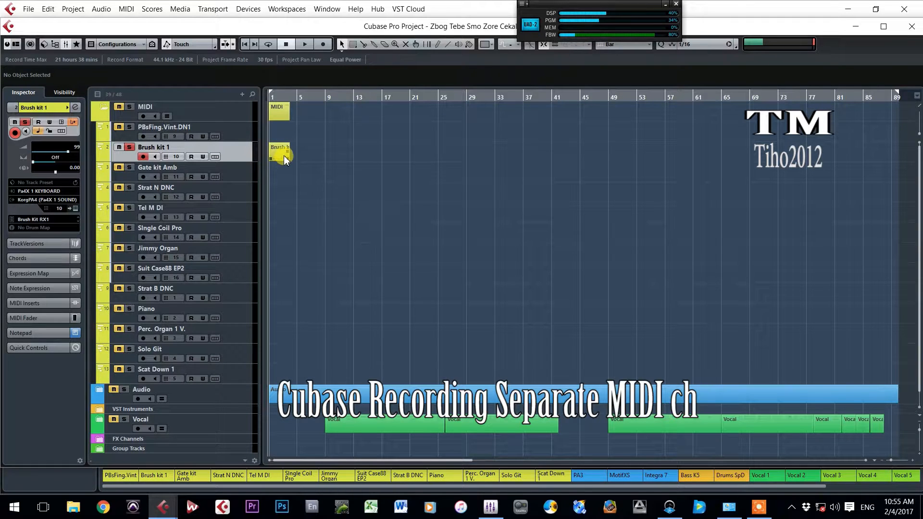
pyautogui.doubleClick(279, 149)
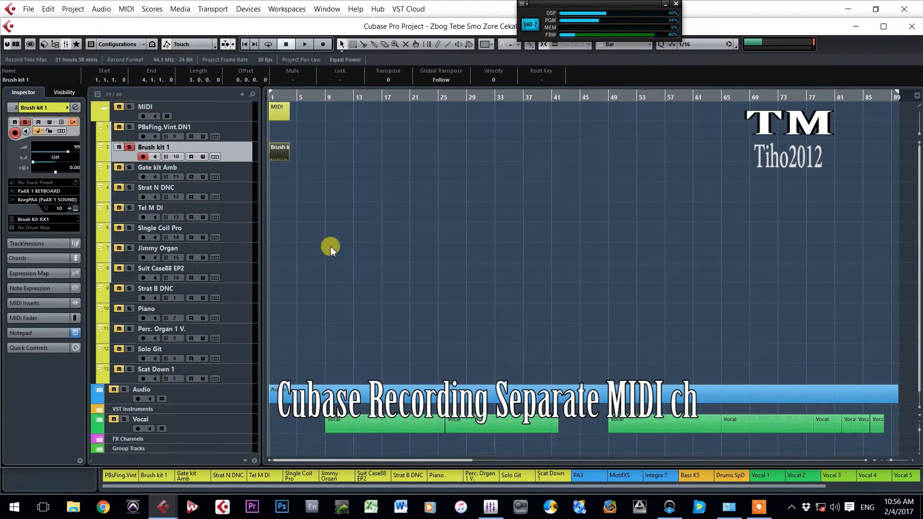
pyautogui.moveTo(247, 347)
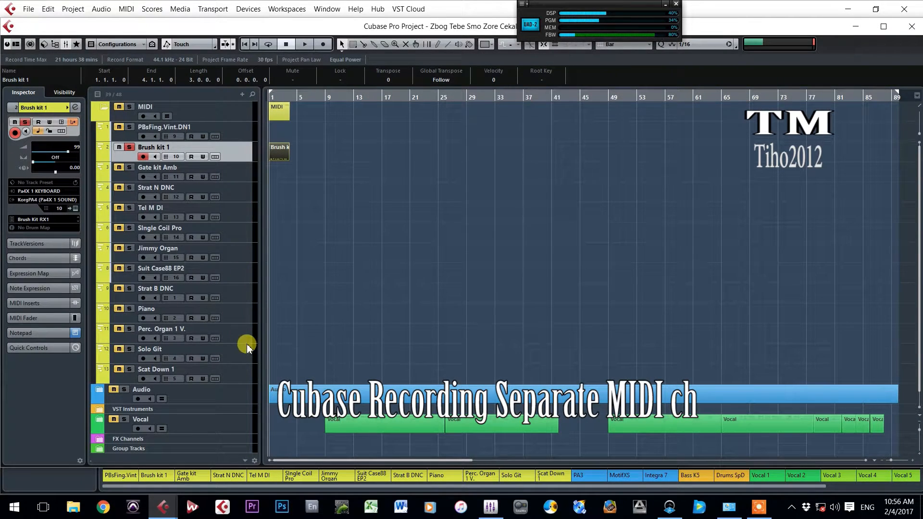
# Check each MIDI track's channel, ending on Gate kit Amb (channel 11)
pyautogui.click(165, 126)
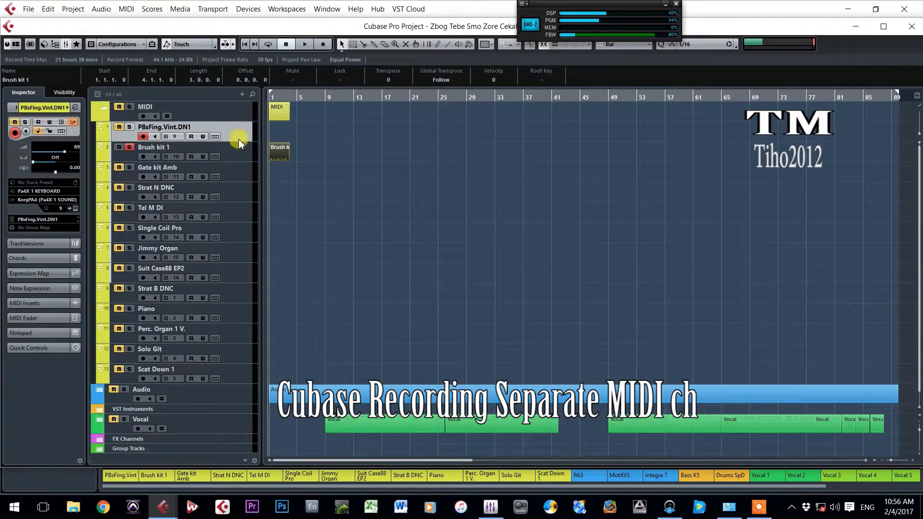
pyautogui.click(171, 147)
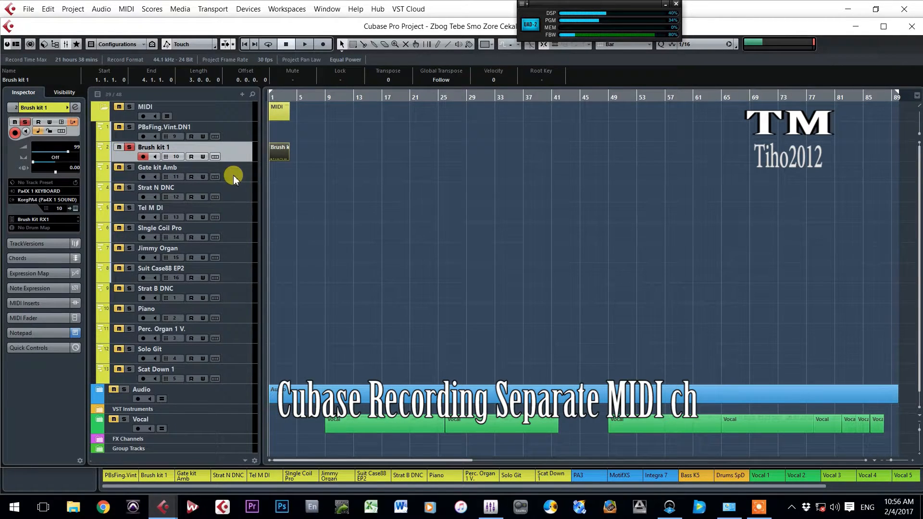
pyautogui.click(155, 187)
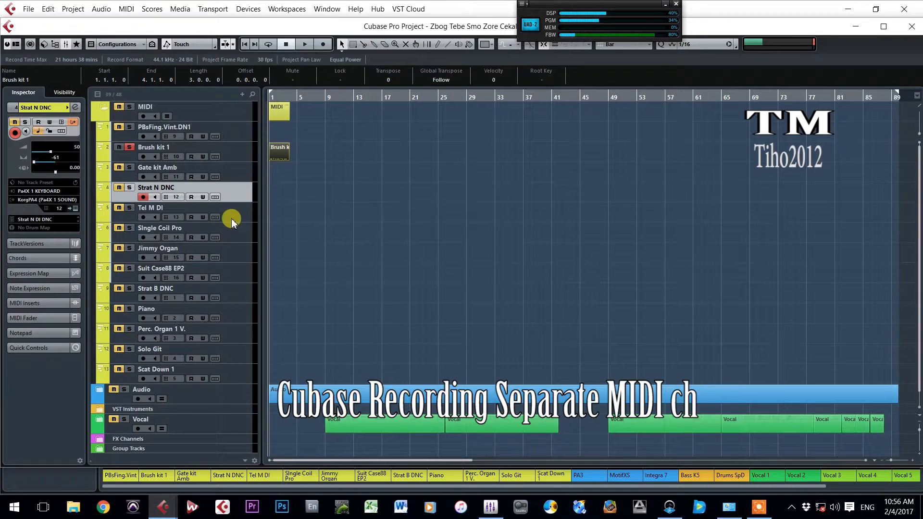
pyautogui.click(149, 207)
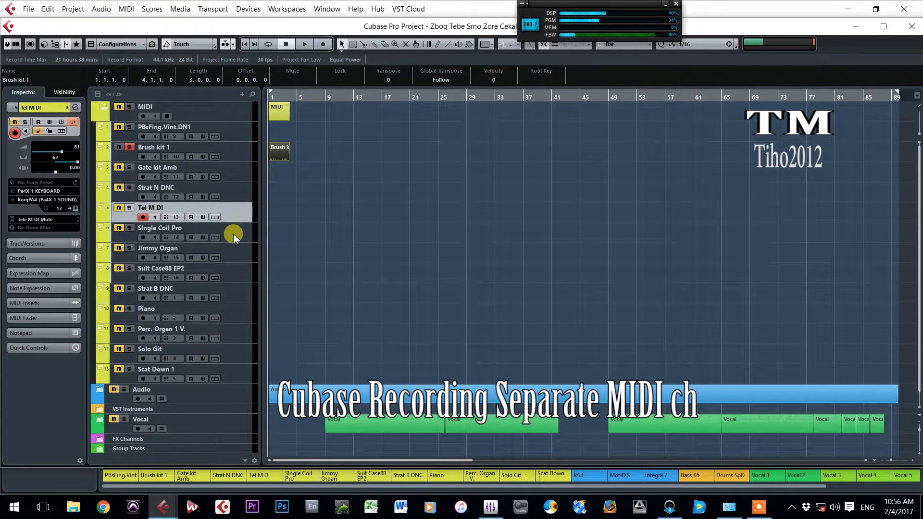
pyautogui.click(142, 257)
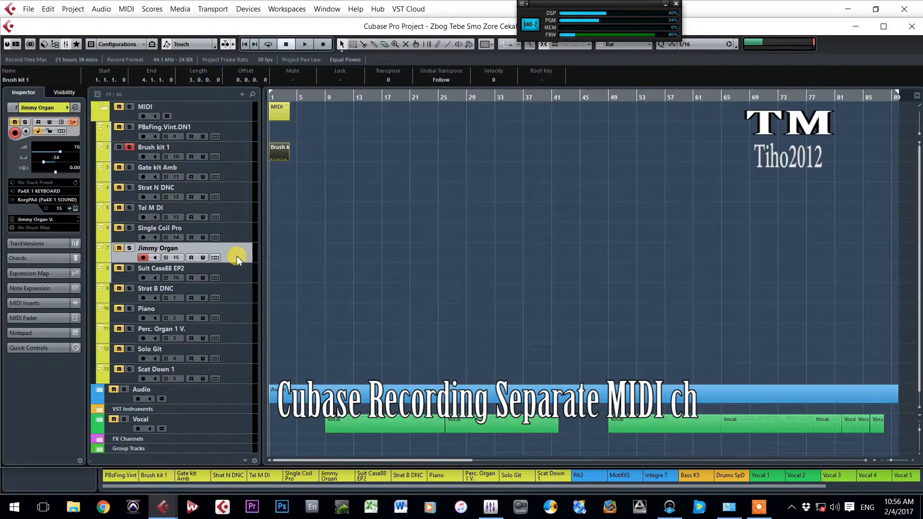
pyautogui.click(160, 268)
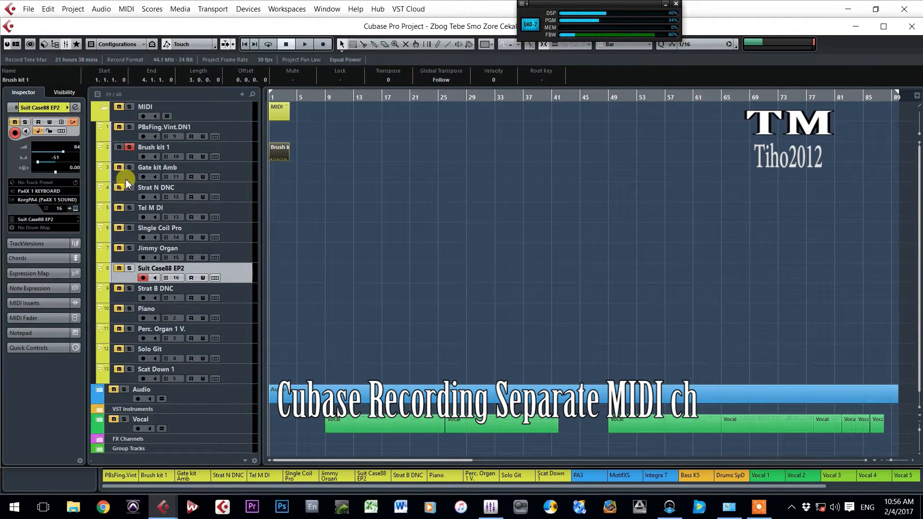
pyautogui.click(142, 177)
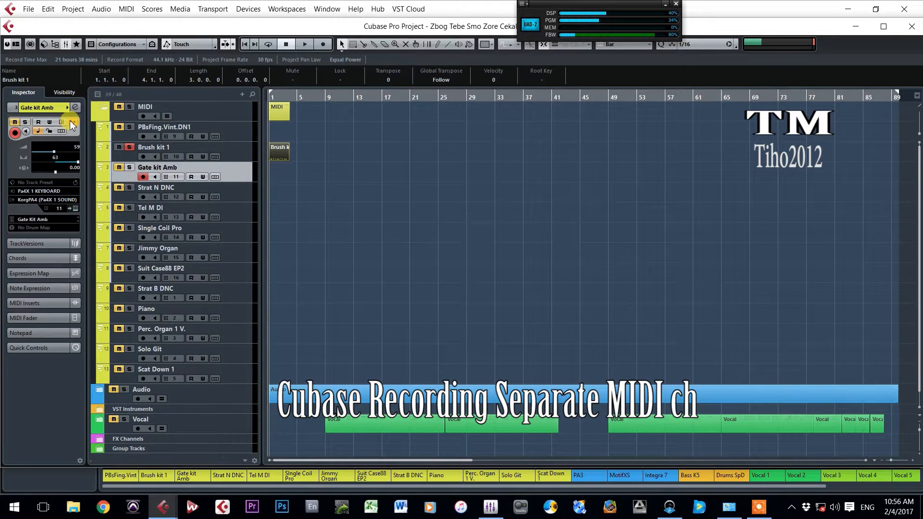
# Set Gate kit Amb's Input Transformer to Local, filtering channels unequal to 11, and close it
pyautogui.click(73, 122)
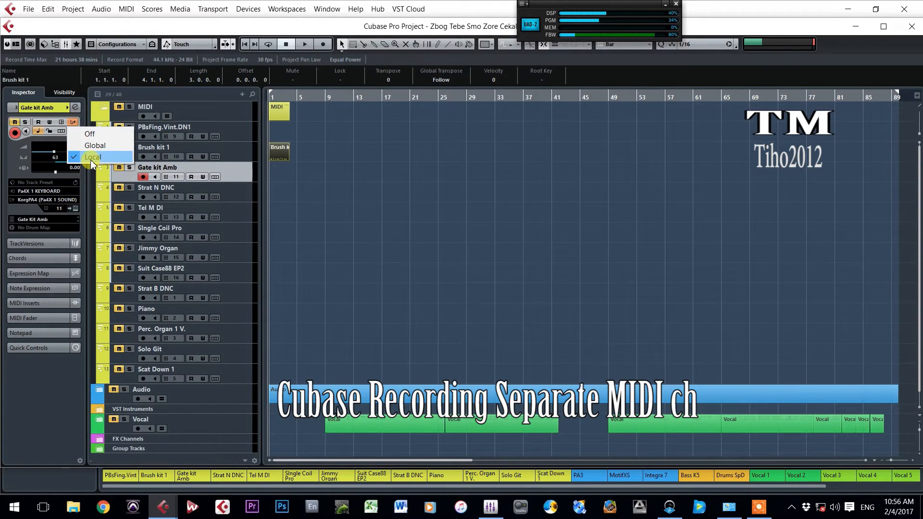
pyautogui.click(93, 157)
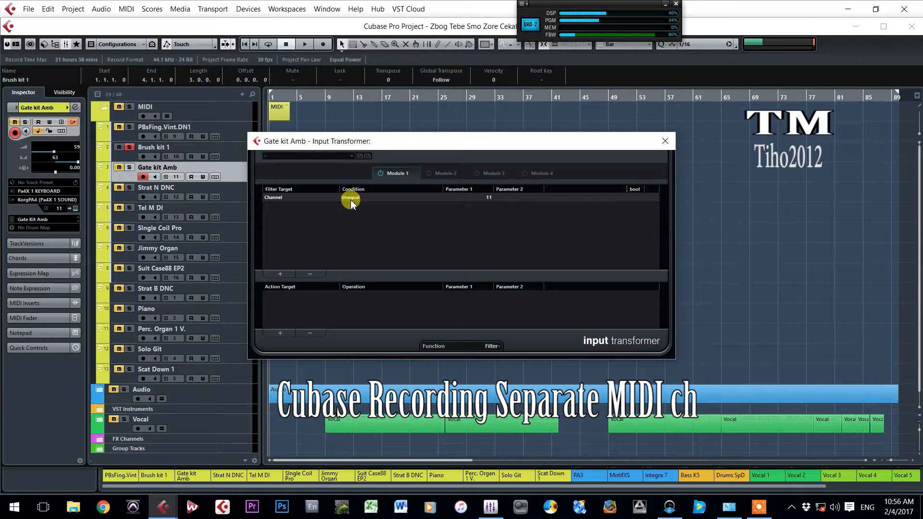
pyautogui.moveTo(459, 196)
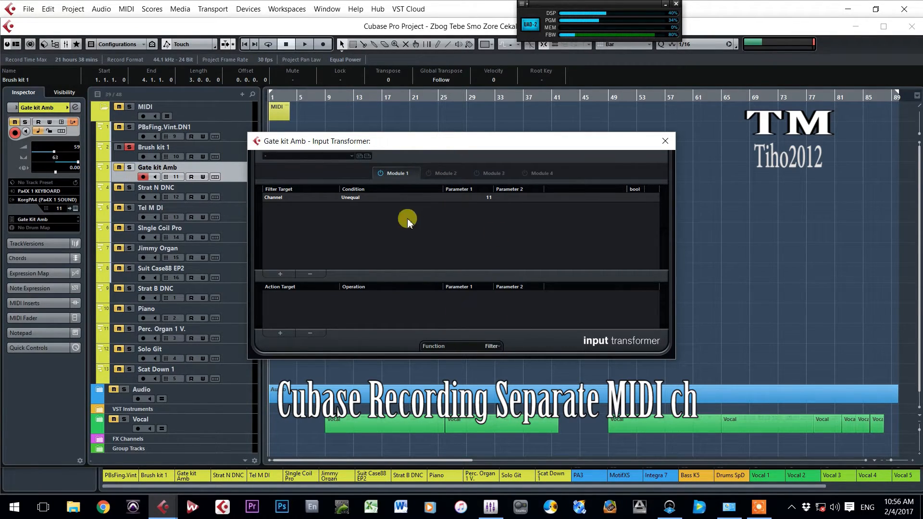
pyautogui.moveTo(665, 141)
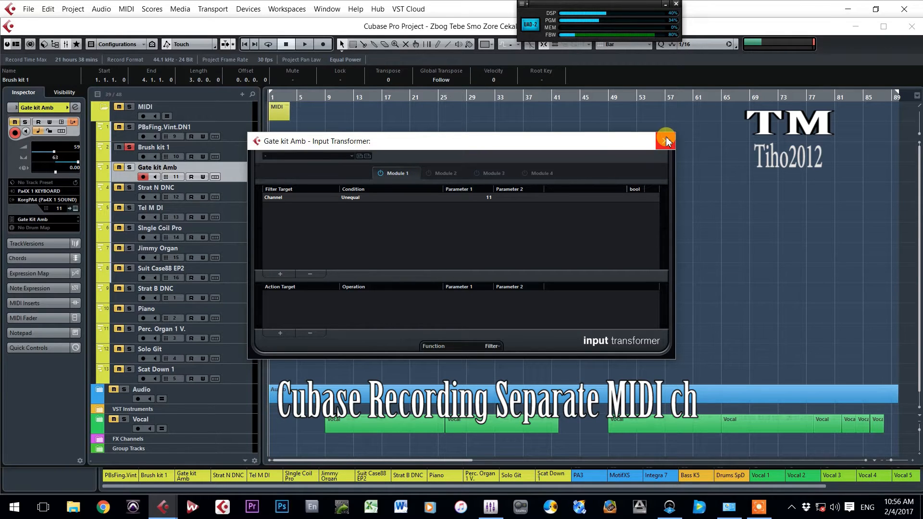
pyautogui.click(665, 141)
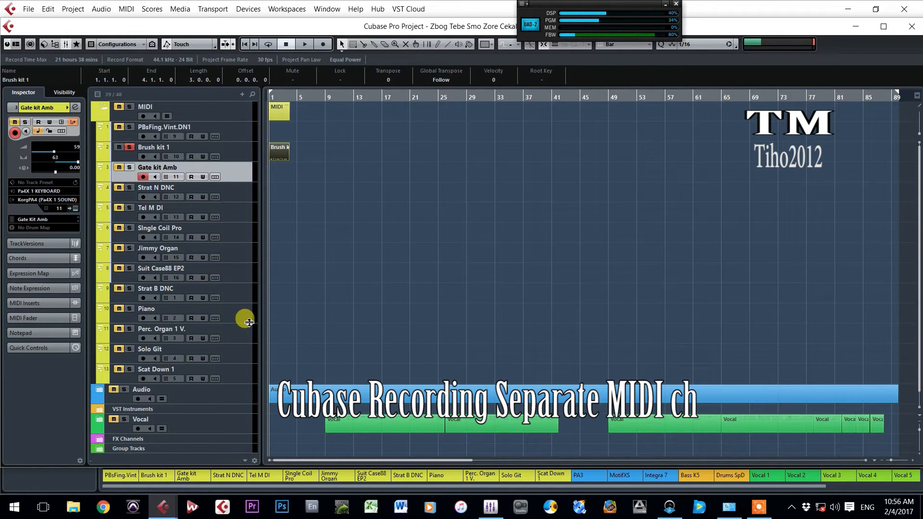
pyautogui.moveTo(293, 305)
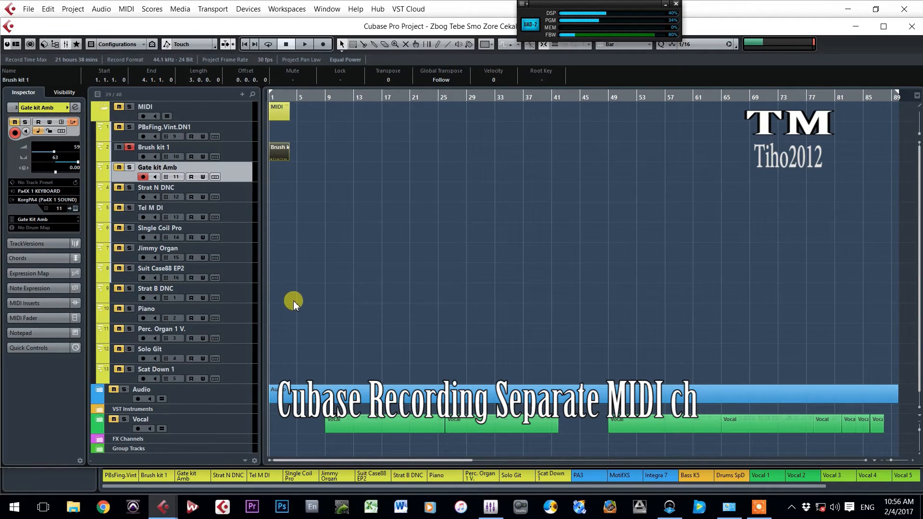
pyautogui.moveTo(294, 326)
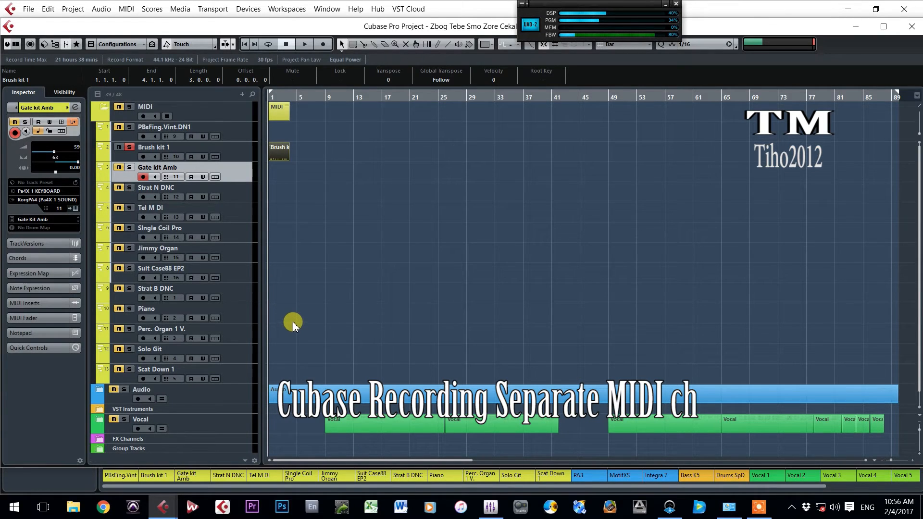
pyautogui.moveTo(294, 329)
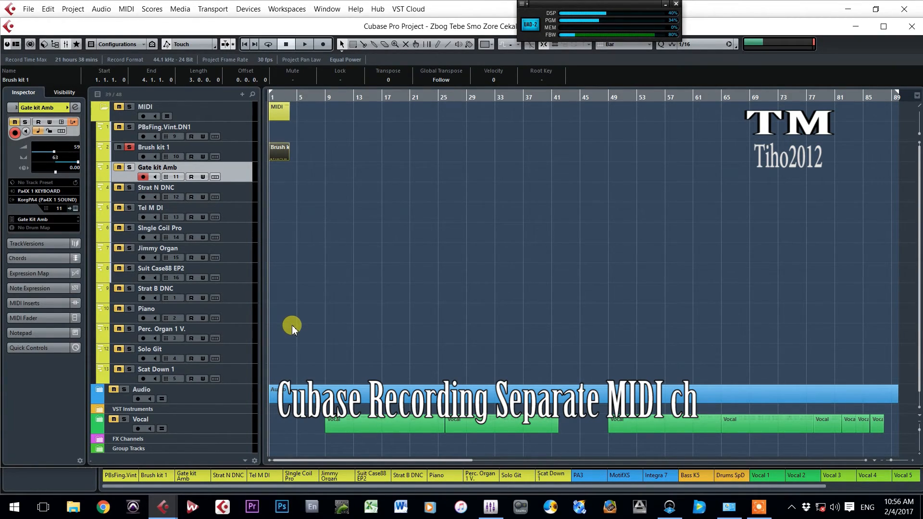